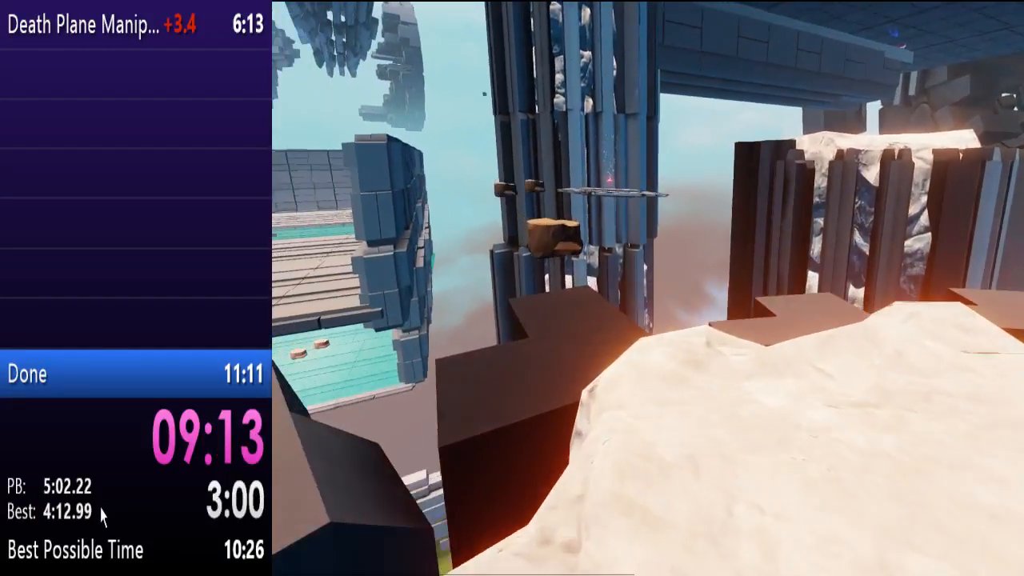
mouse_move(640, 288)
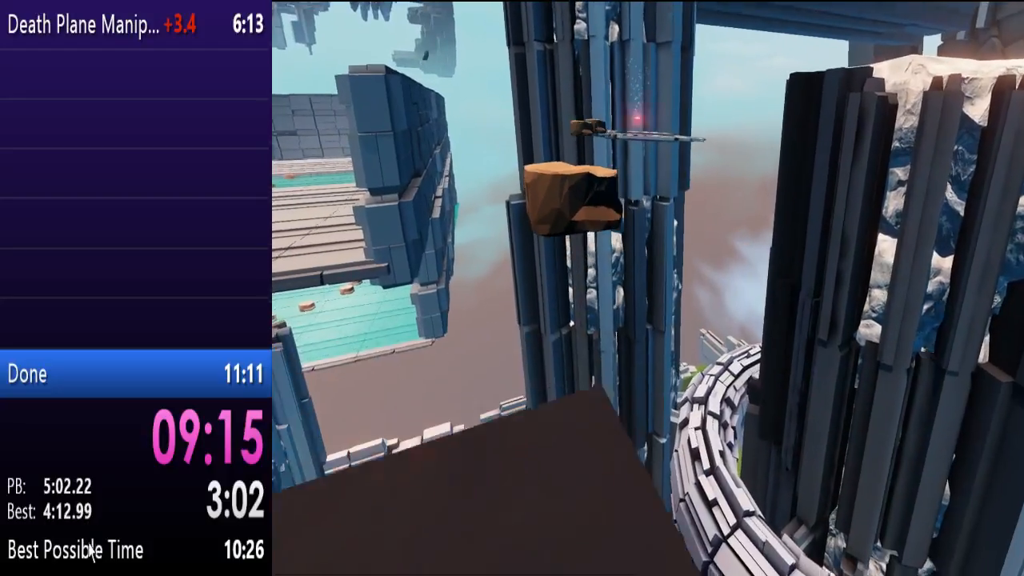